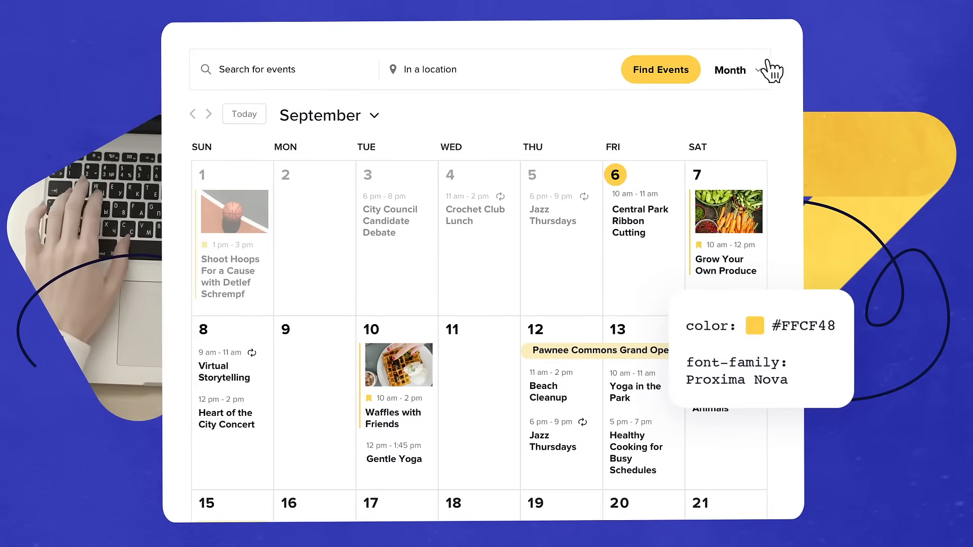
Switch to List view, feature Grow Your Own Produce, then show the September 8–14 week view.
{"action": "left_click", "coordinate": [729, 70]}
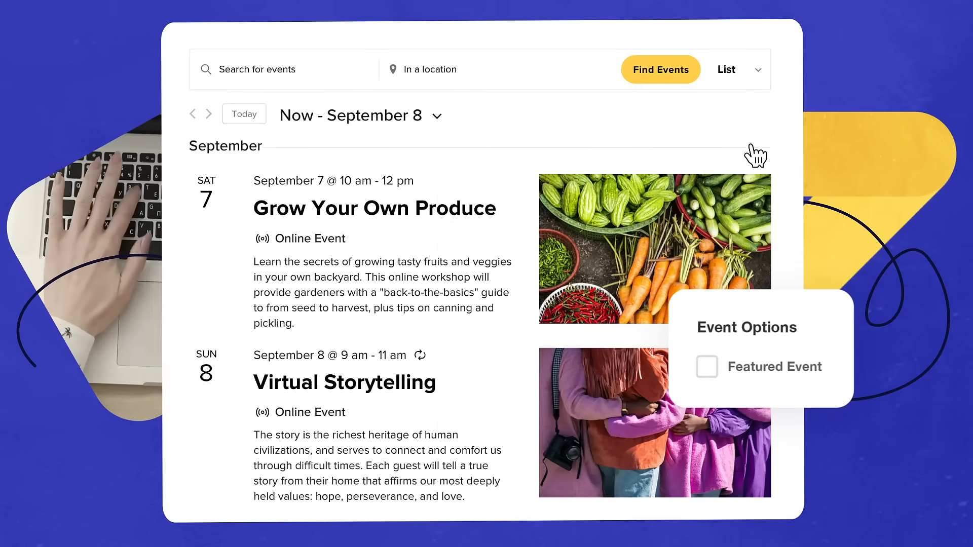
{"action": "left_click", "coordinate": [706, 366]}
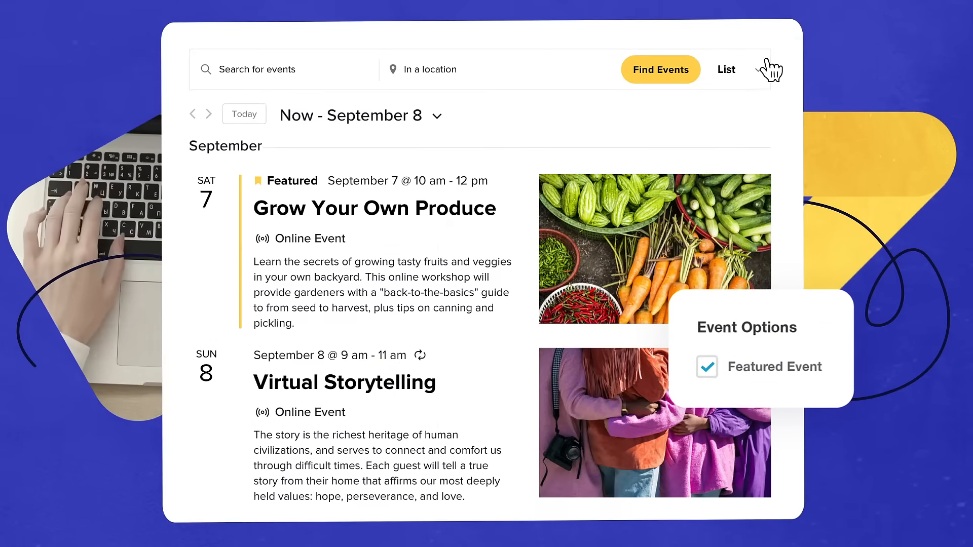
{"action": "left_click", "coordinate": [726, 70]}
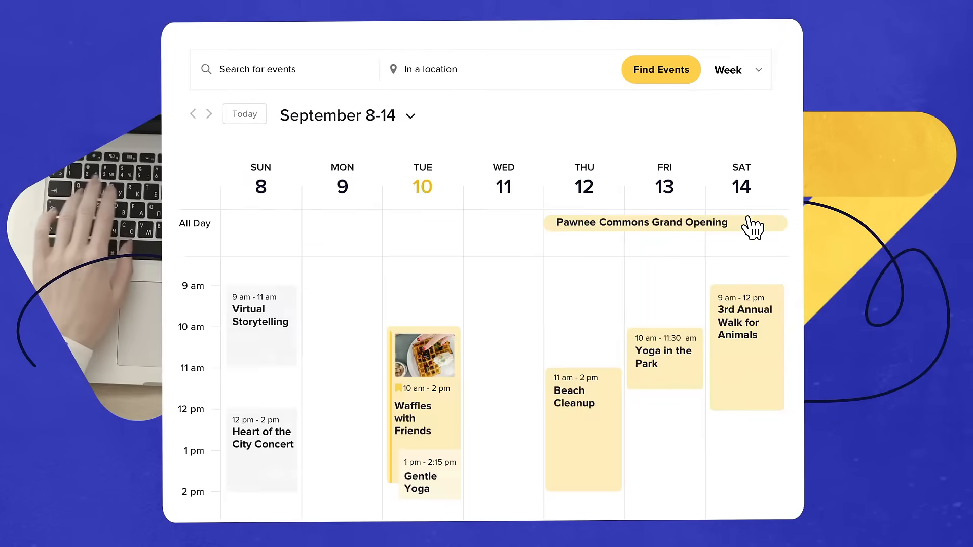